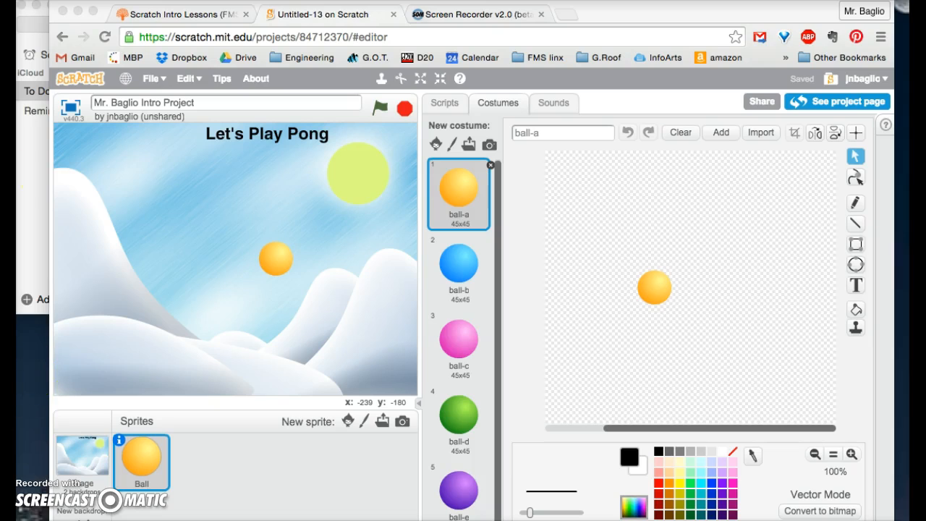
mouse_move(161, 80)
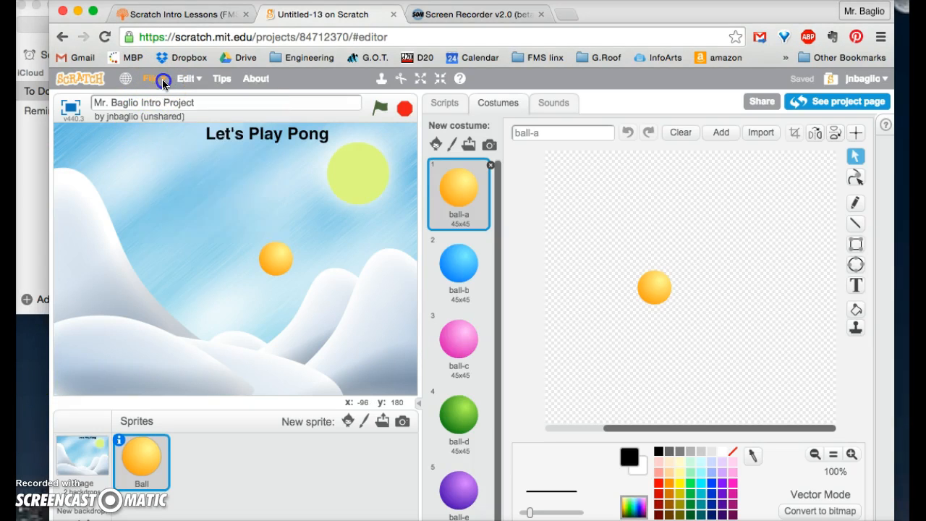
Step: Start a new blank painted sprite, Sprite1, alongside the Ball in the Pong project
left_click(150, 78)
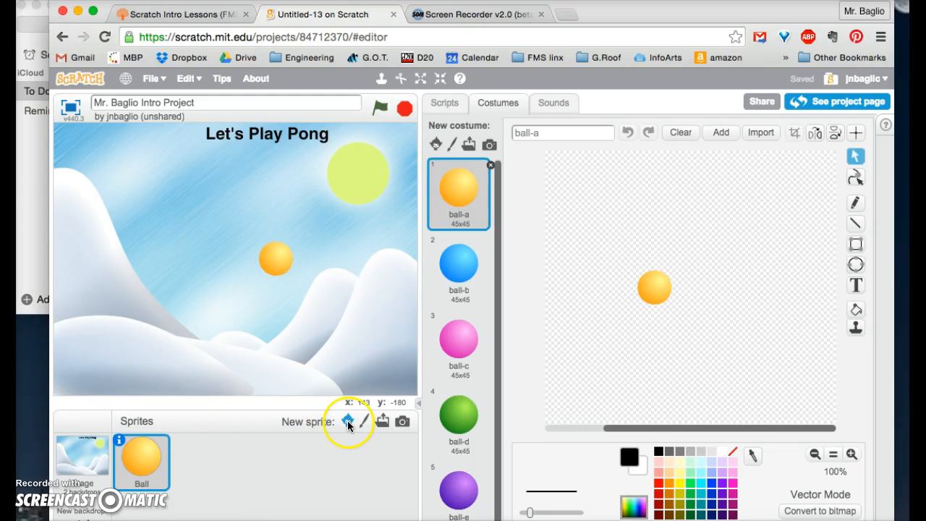
mouse_move(350, 421)
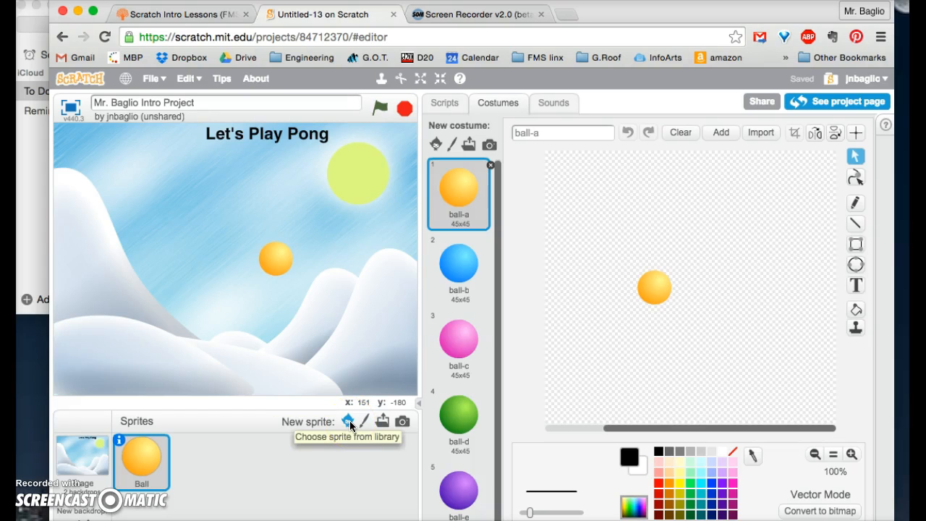
mouse_move(364, 421)
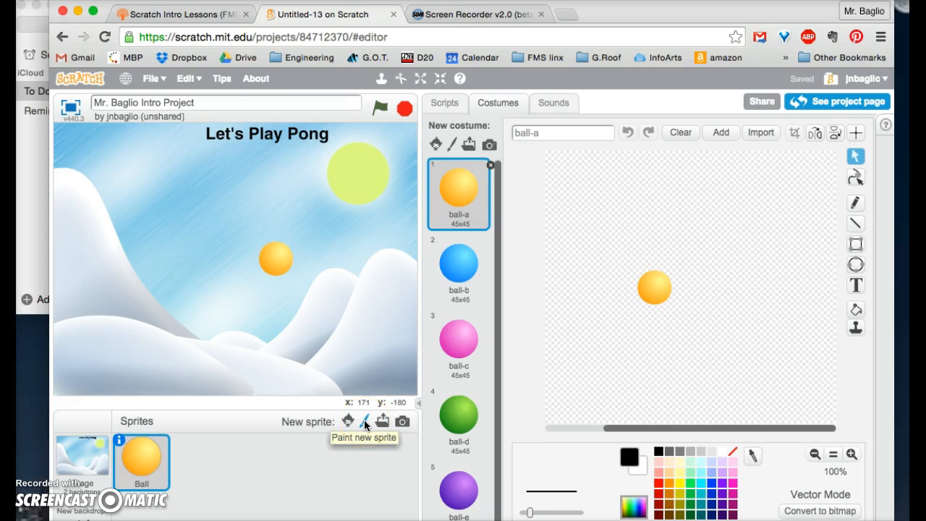
left_click(363, 422)
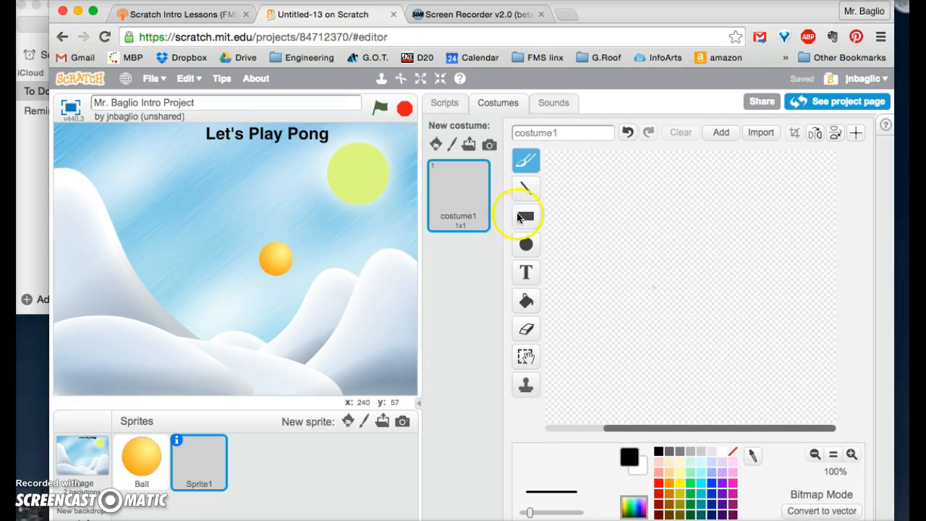
mouse_move(525, 215)
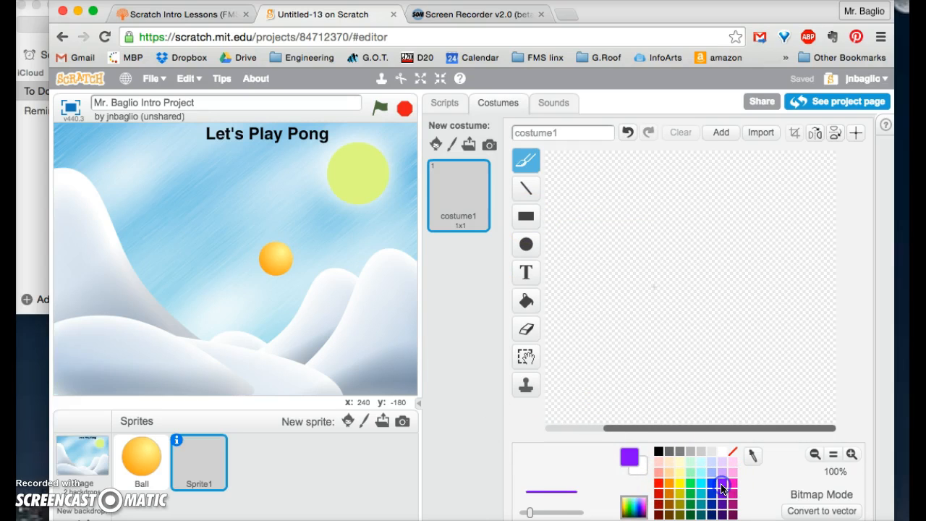
Step: Draw a tall, narrow rectangle outline as Sprite1's costume, redrawing it to its final length
left_click(525, 188)
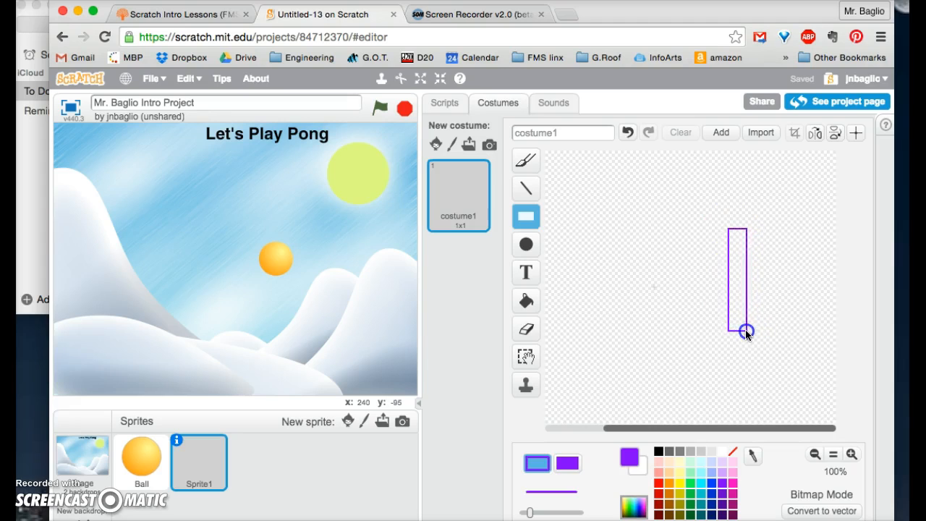
left_click_drag(745, 333, 736, 284)
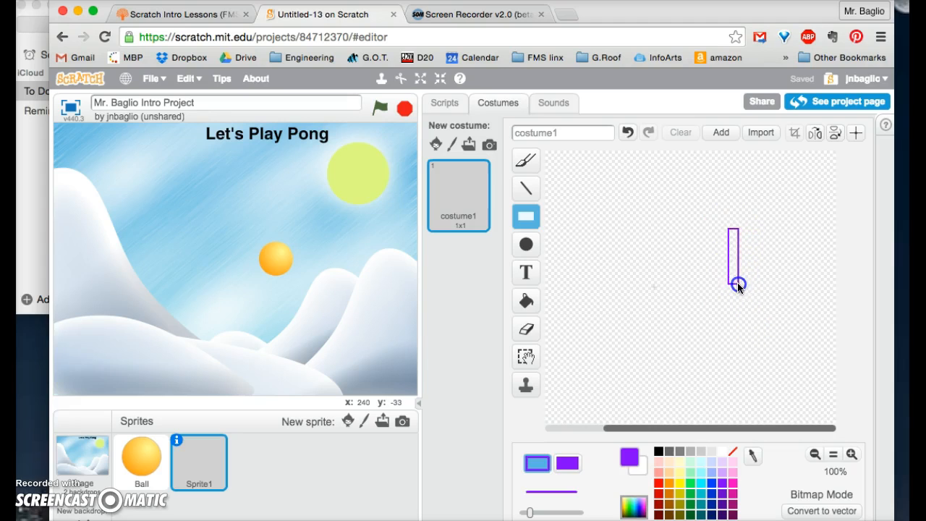
left_click_drag(736, 286, 744, 362)
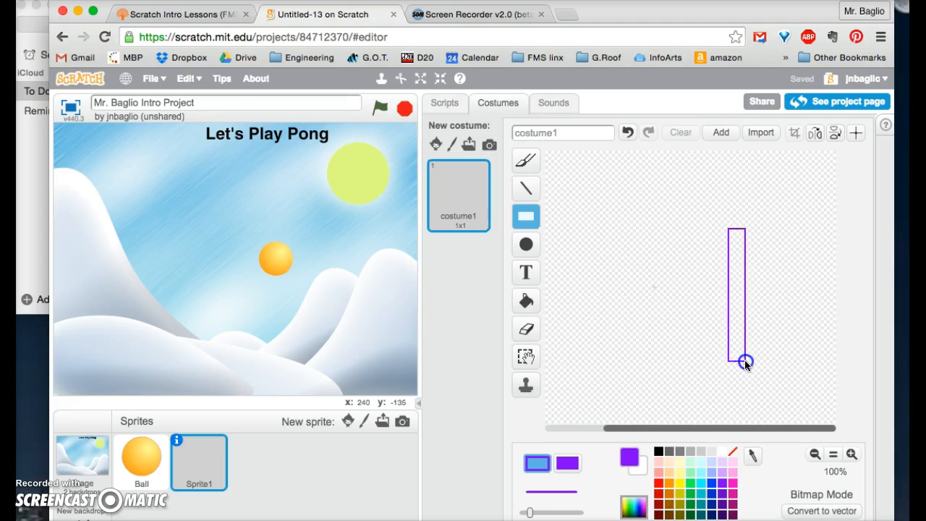
left_click_drag(745, 362, 743, 298)
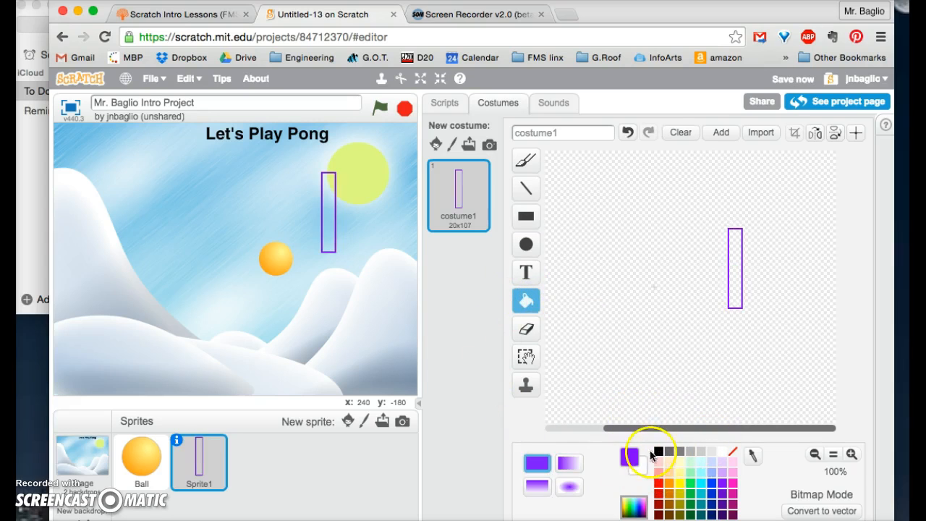
Step: Fill the rectangle with a horizontal purple gradient and begin renaming the costume 'Paddle'
left_click(629, 457)
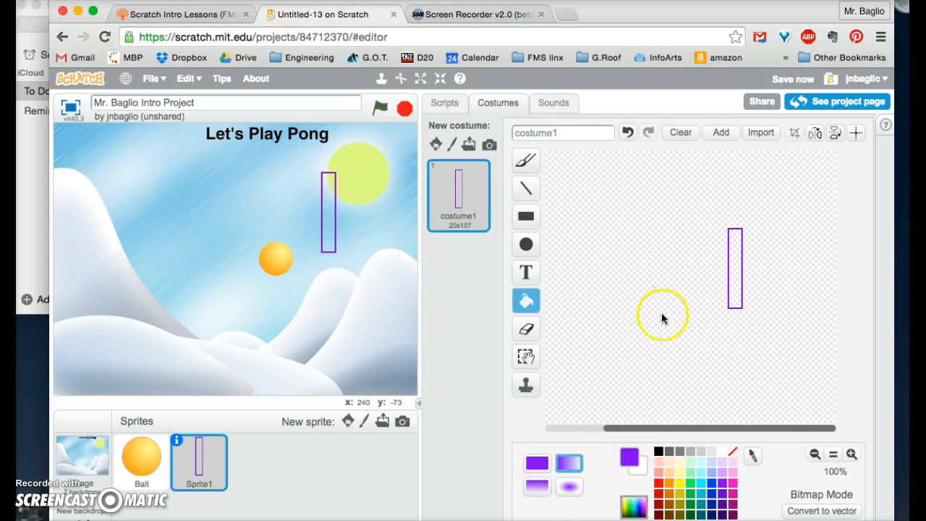
left_click(735, 271)
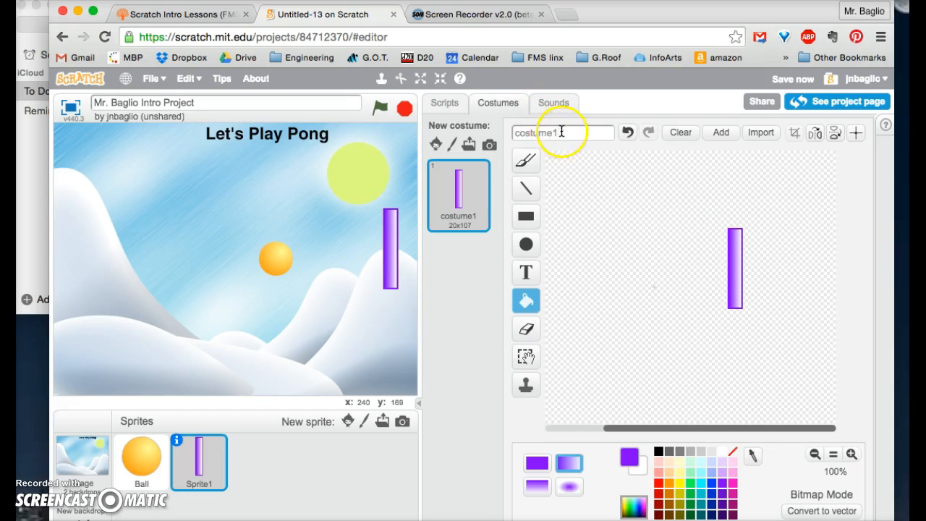
type("Paddle")
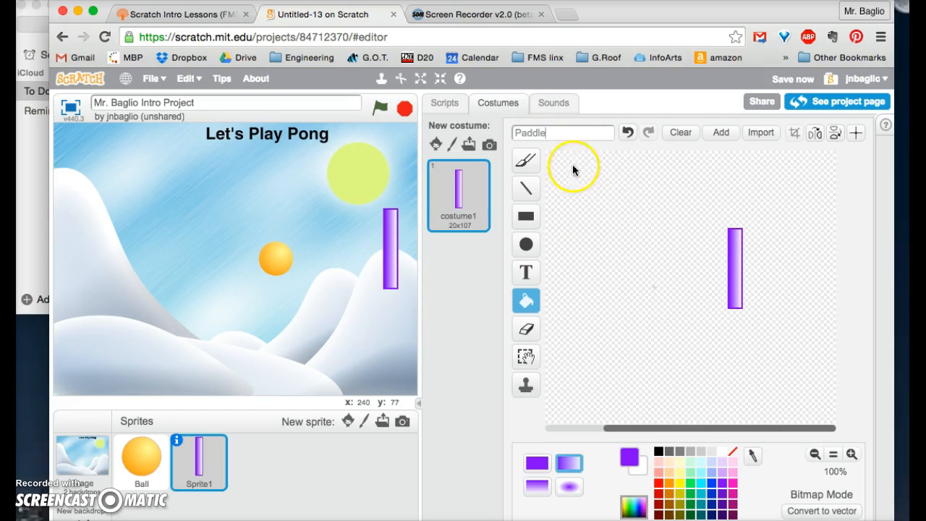
mouse_move(525, 160)
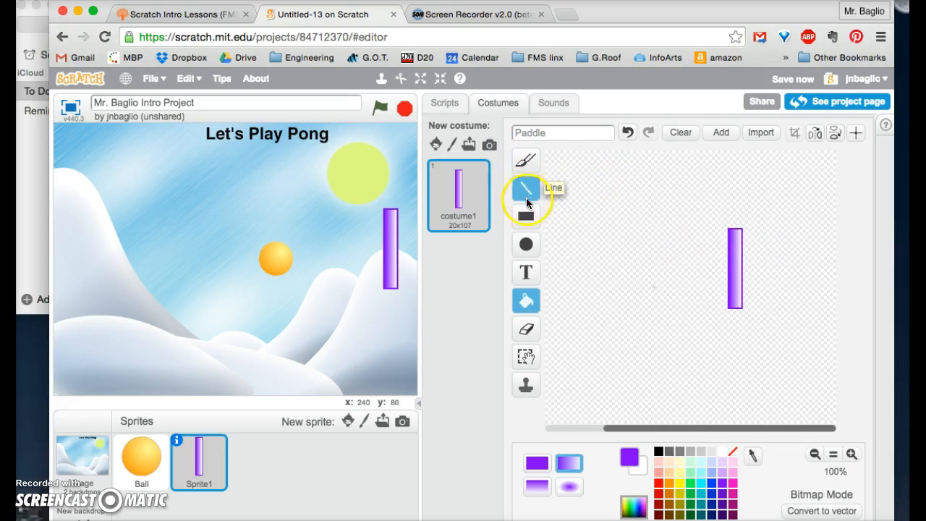
mouse_move(524, 248)
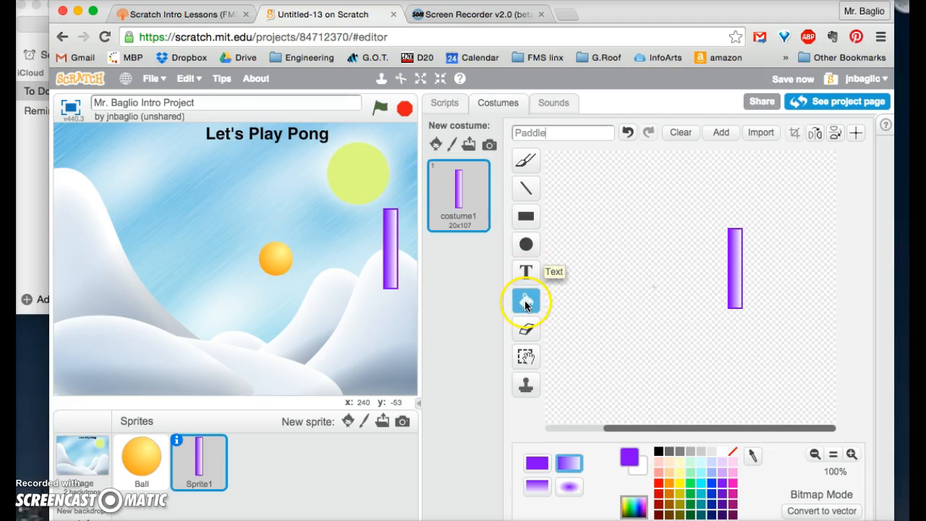
mouse_move(527, 333)
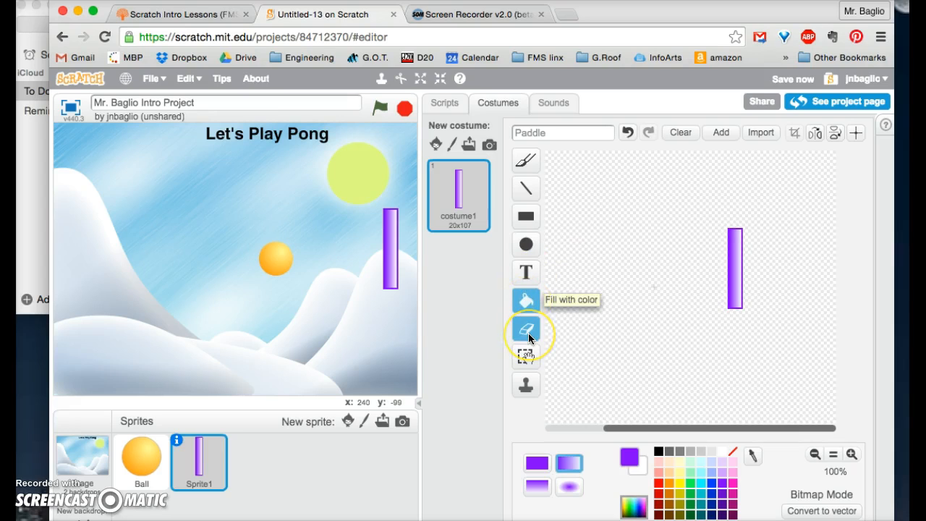
mouse_move(526, 382)
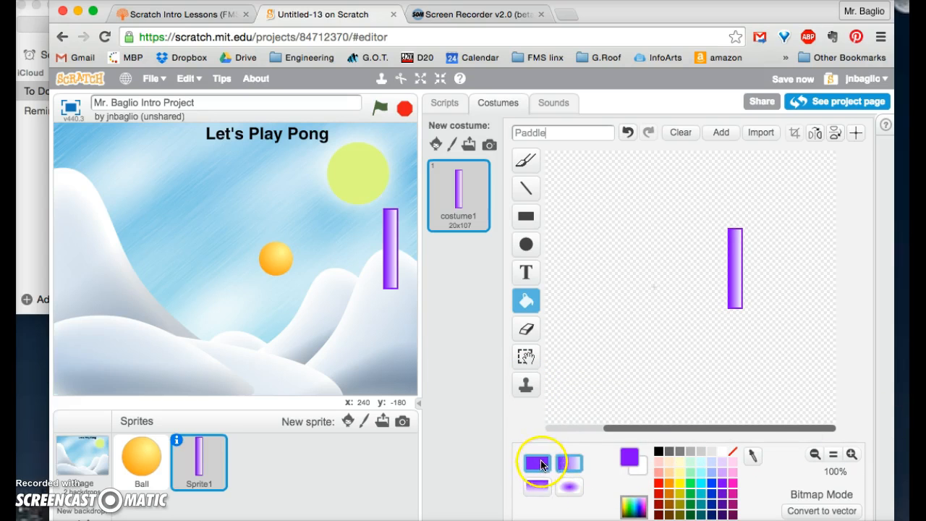
mouse_move(549, 491)
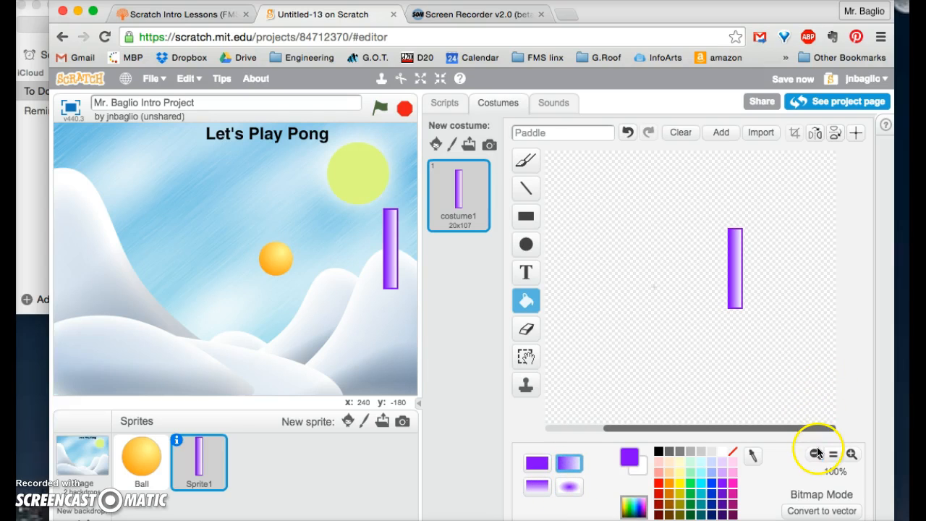
Step: Zoom the paint canvas out, in to 800%, then back to 100%
left_click(812, 453)
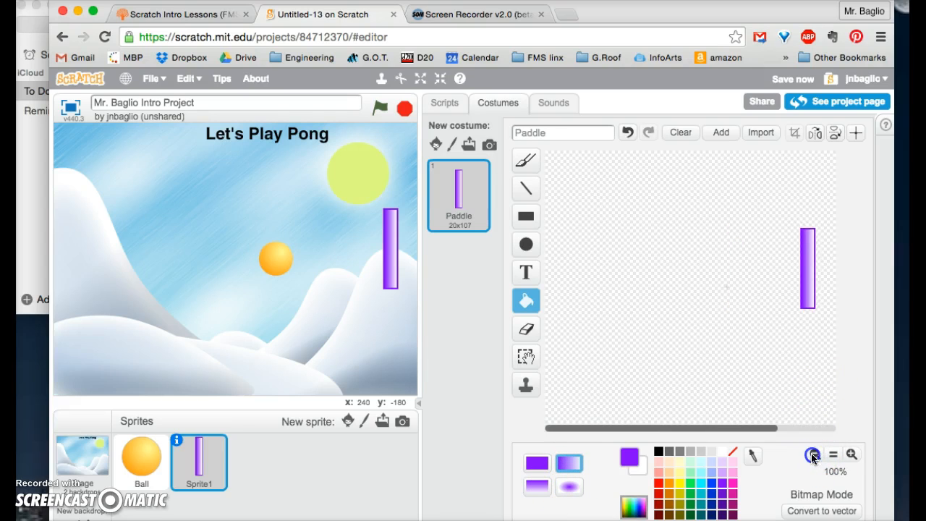
left_click(851, 455)
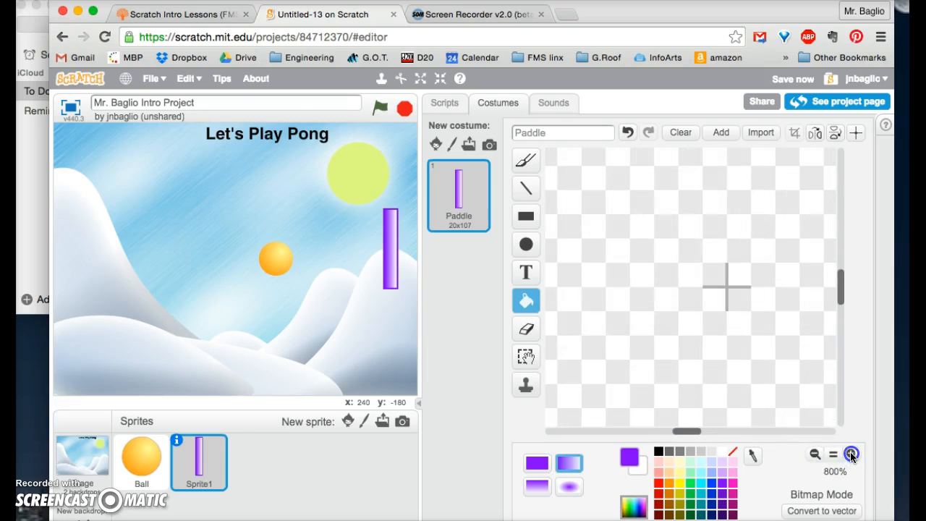
left_click(829, 455)
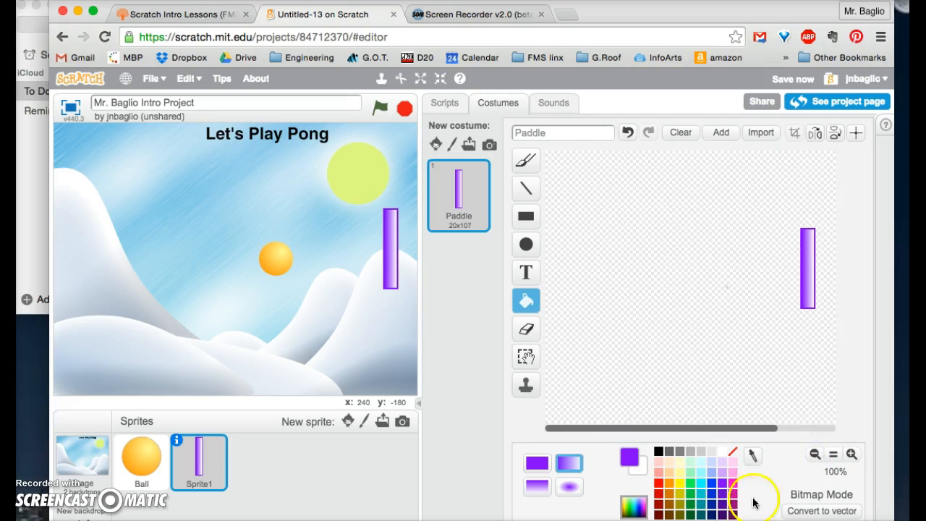